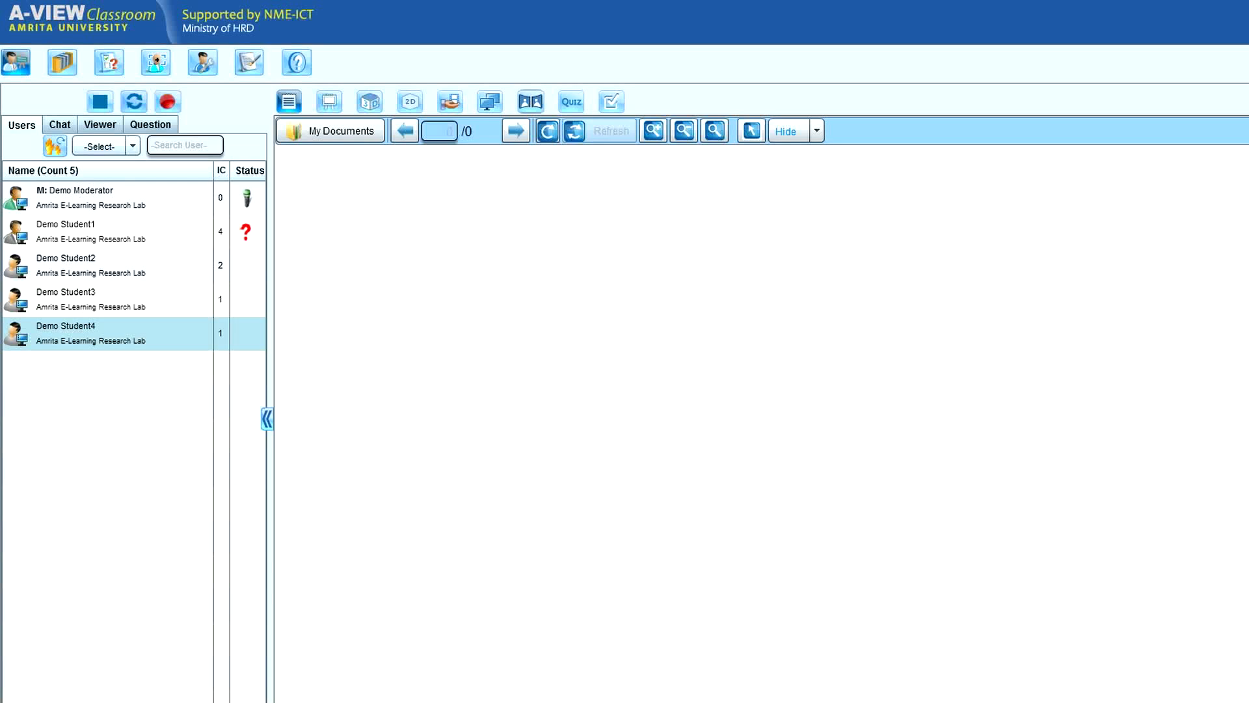
mouse_move(195, 458)
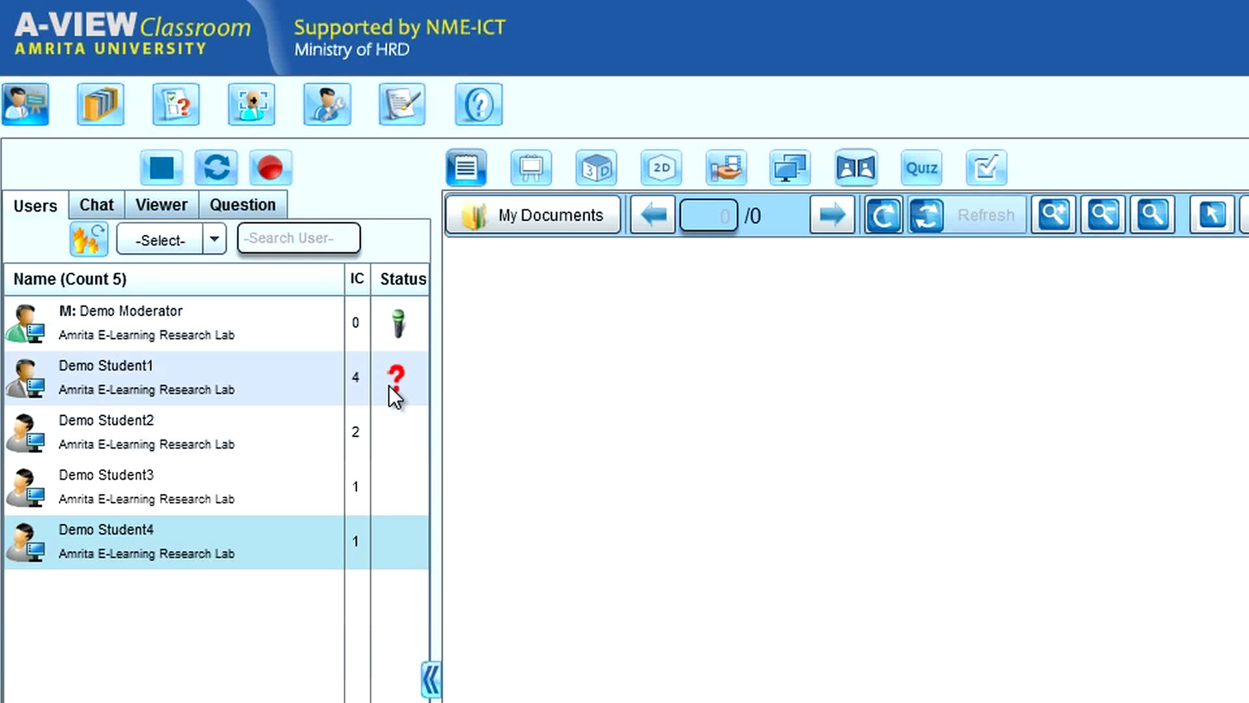
mouse_move(90, 241)
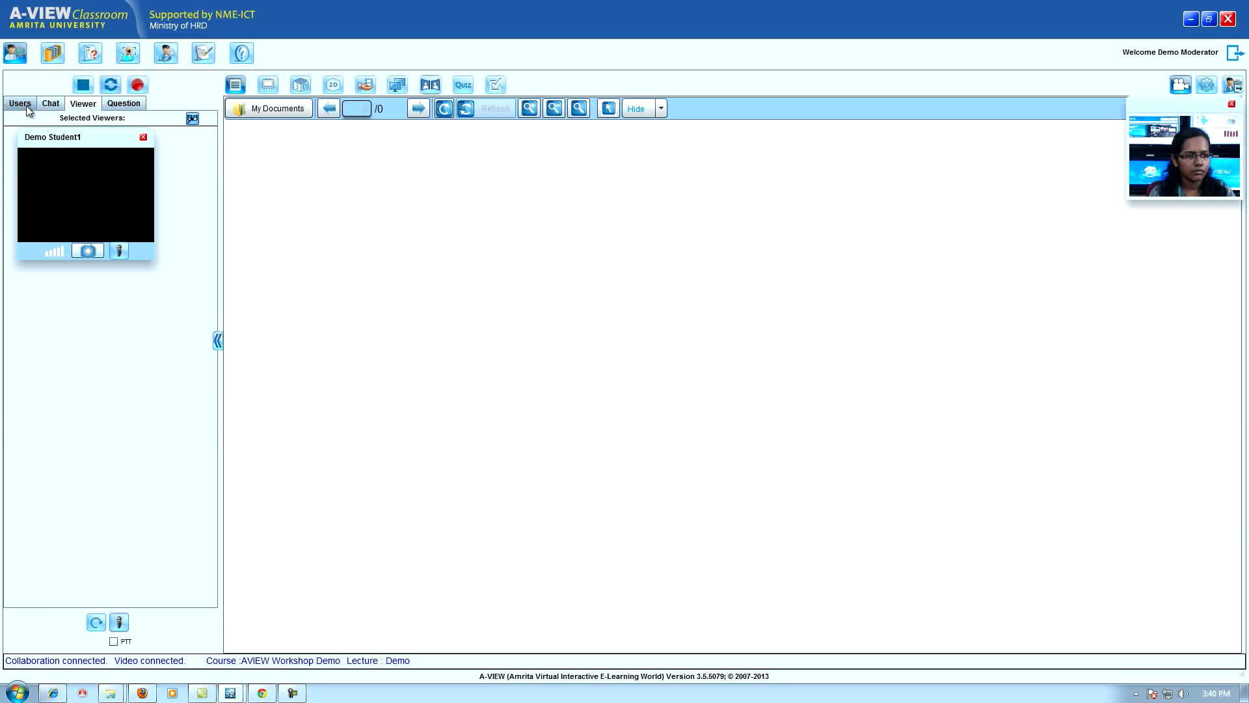
Step: Add Demo Student2's video from the Users list so it shows beside Demo Student1's
click(20, 103)
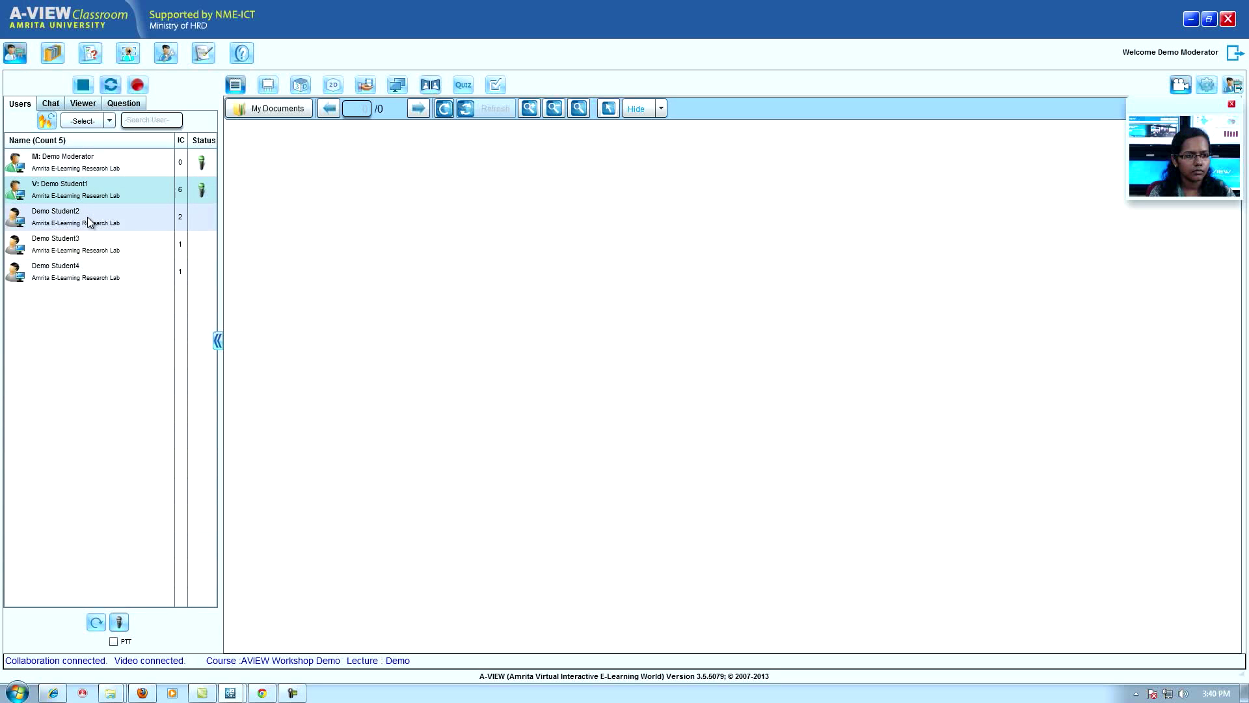
click(76, 216)
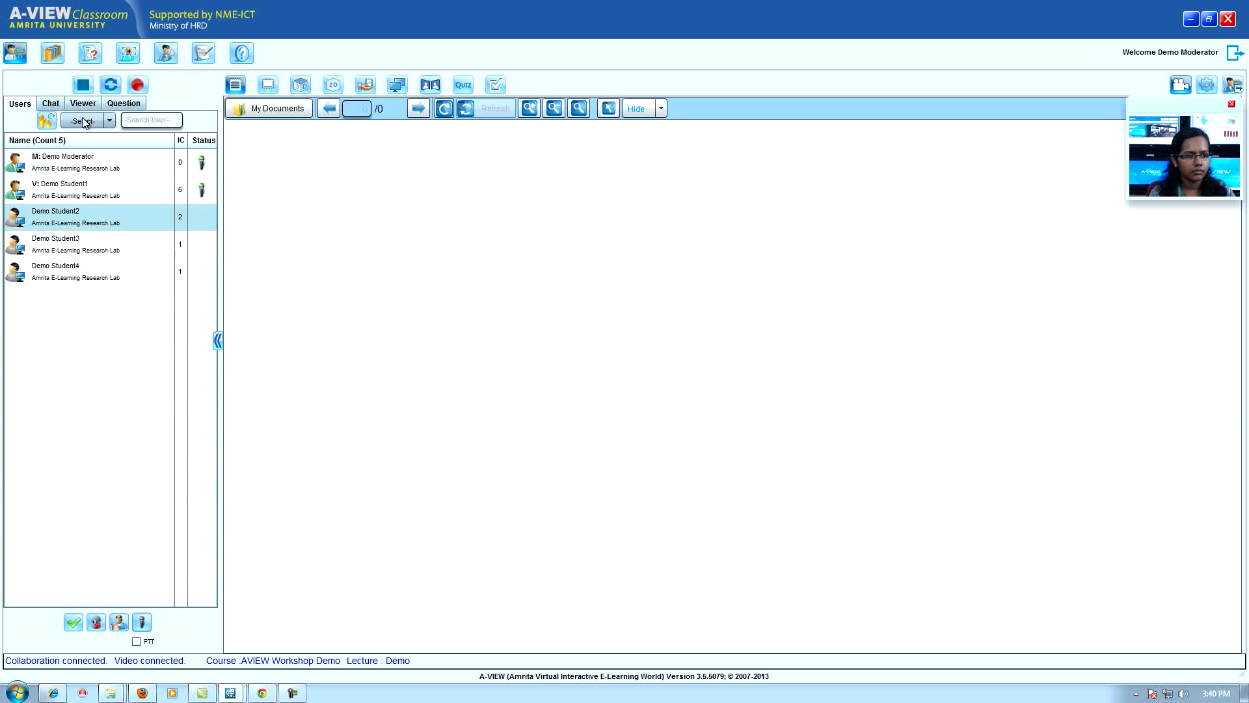
click(82, 103)
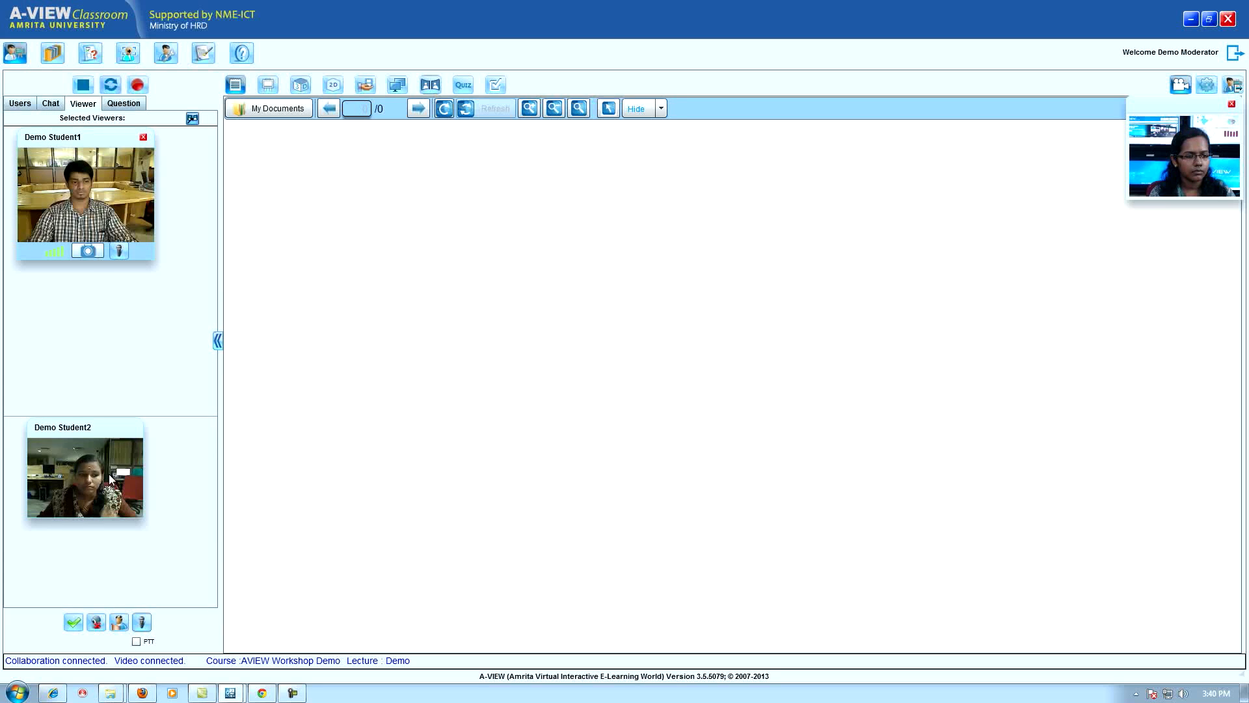
double_click(84, 477)
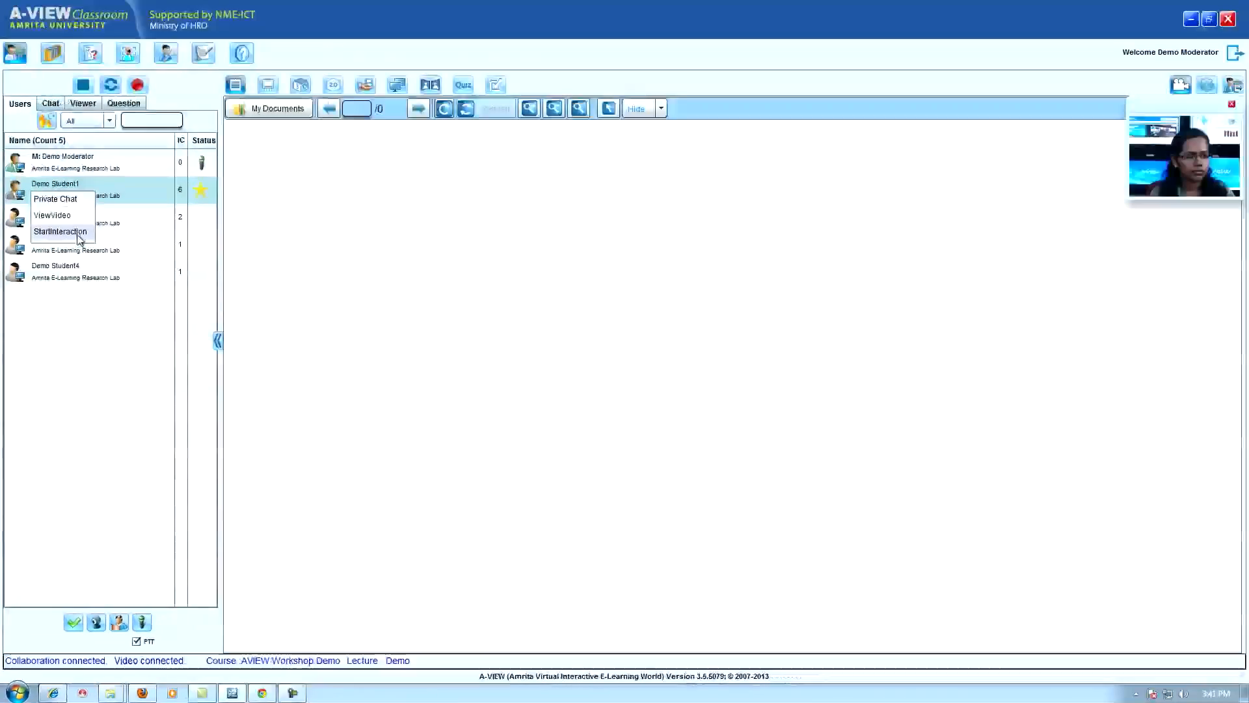
Step: Start an interaction with Demo Student1 and view the remaining students' videos, including Demo Student3's
click(50, 215)
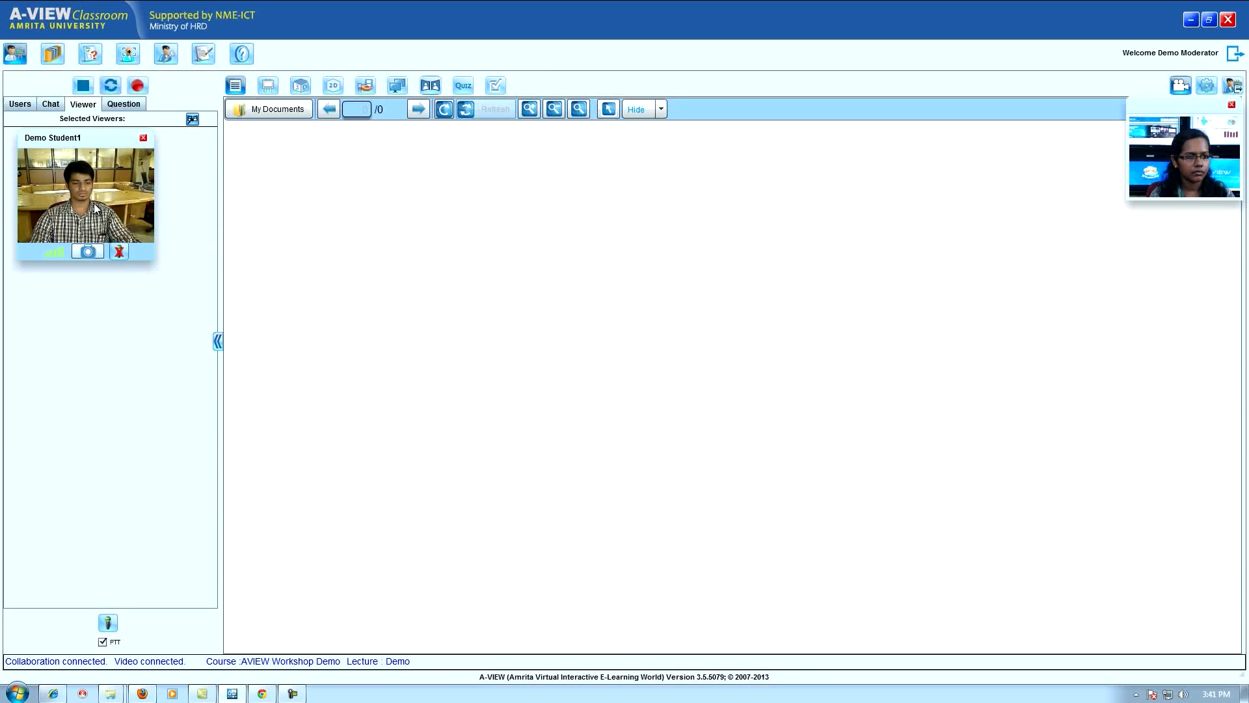
double_click(86, 194)
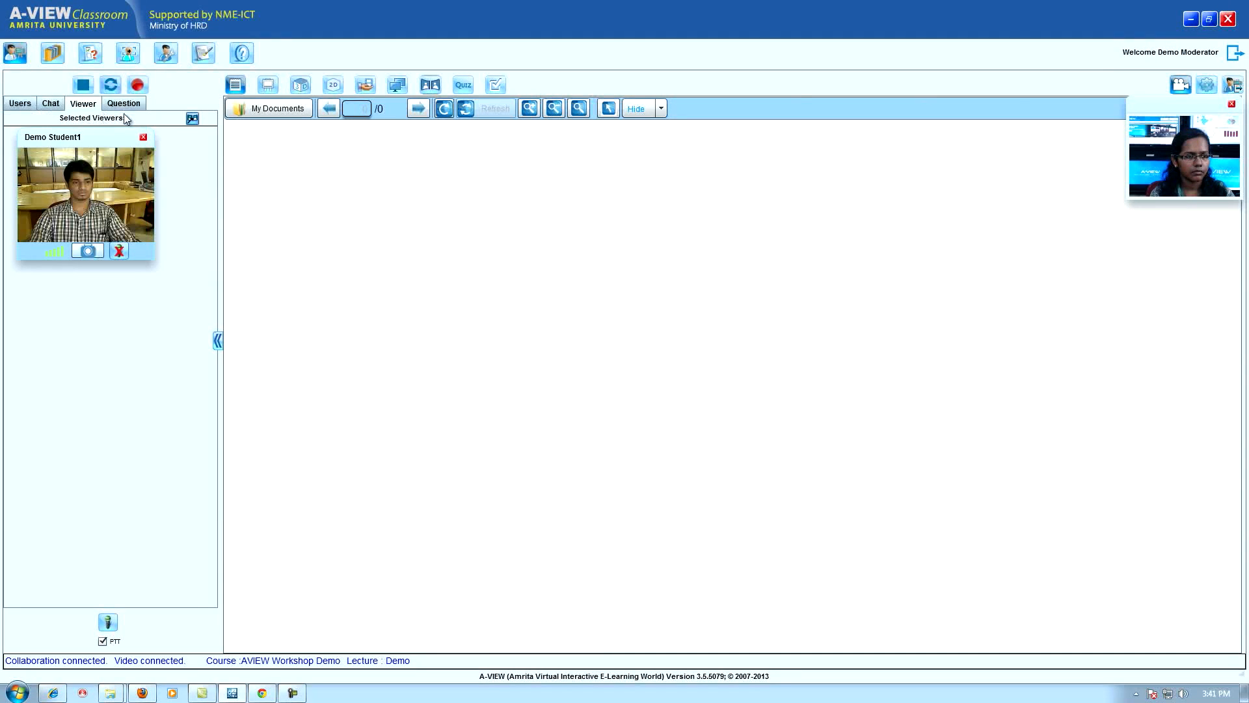
click(19, 103)
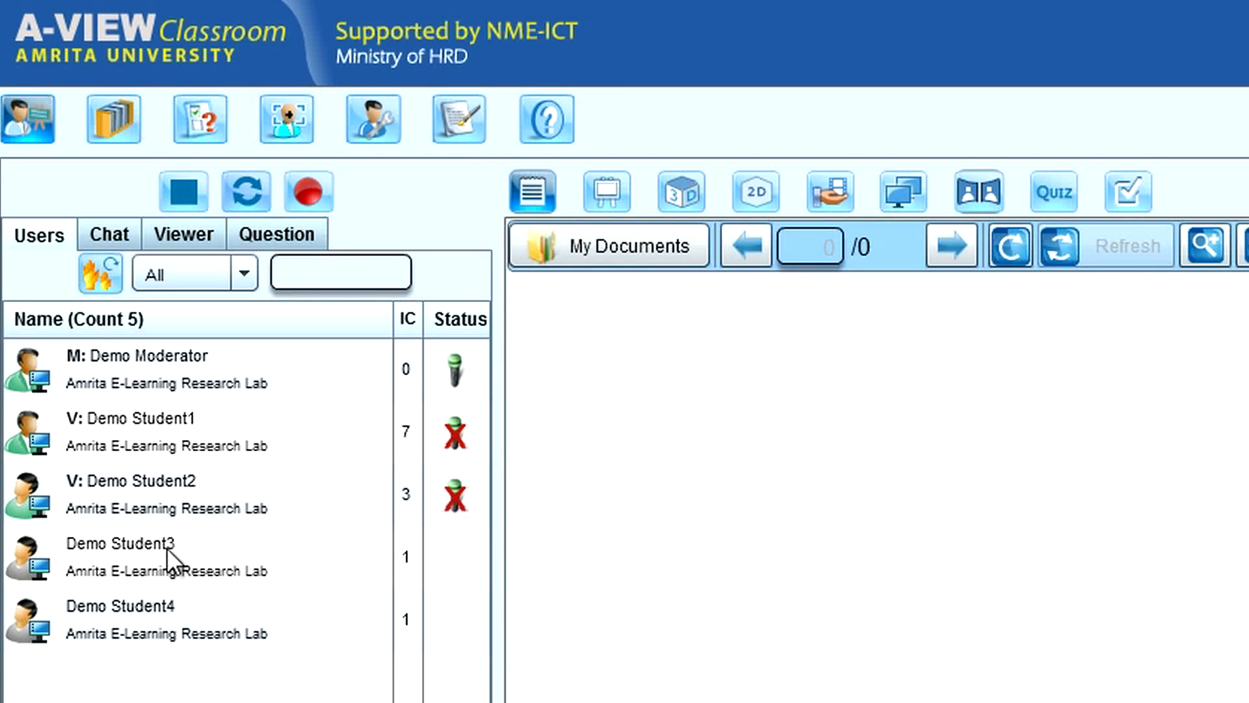
right_click(119, 619)
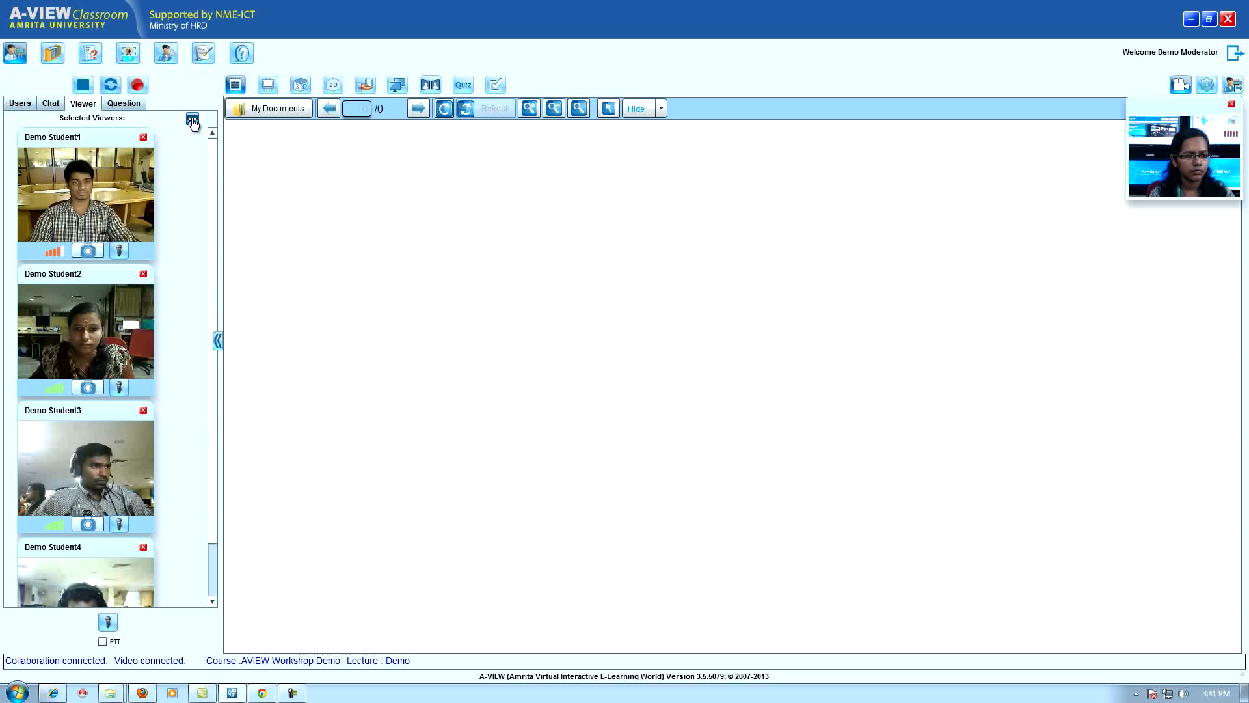
Step: Post a 'Hello' message from Demo Moderator in the public chat
click(191, 118)
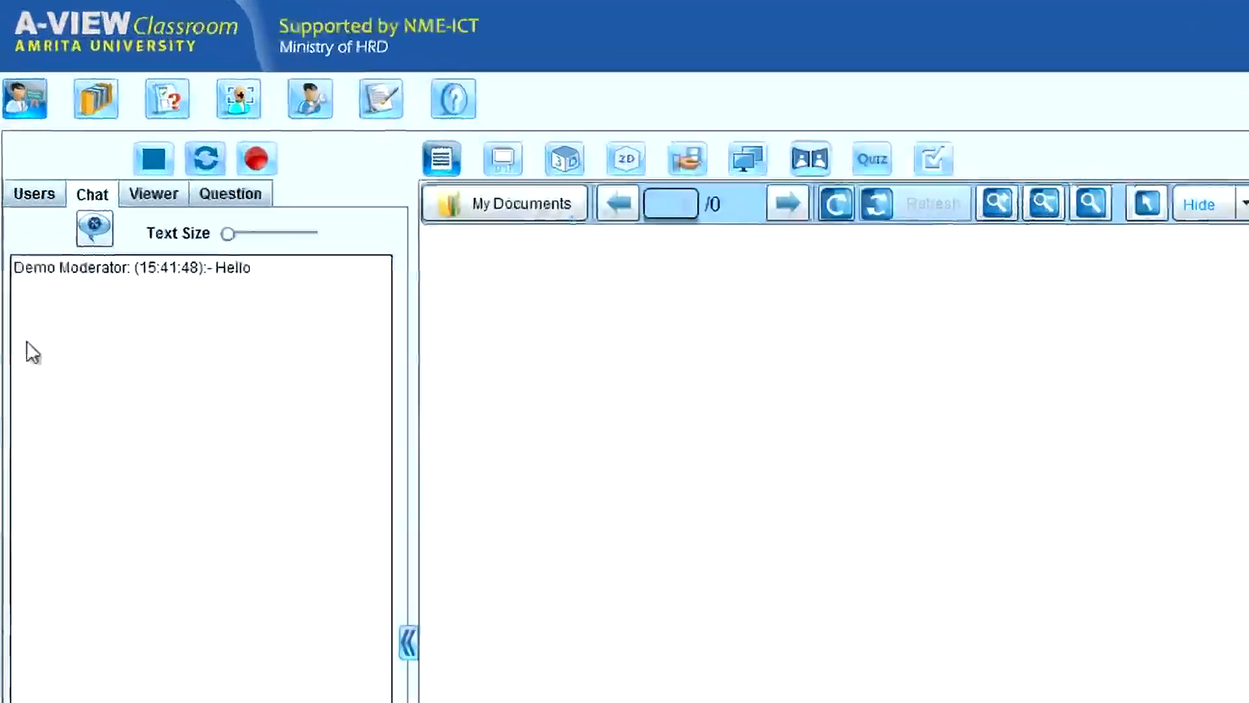
Step: Send Demo Student1 a private 'hello' message and move on to the student questions
right_click(131, 430)
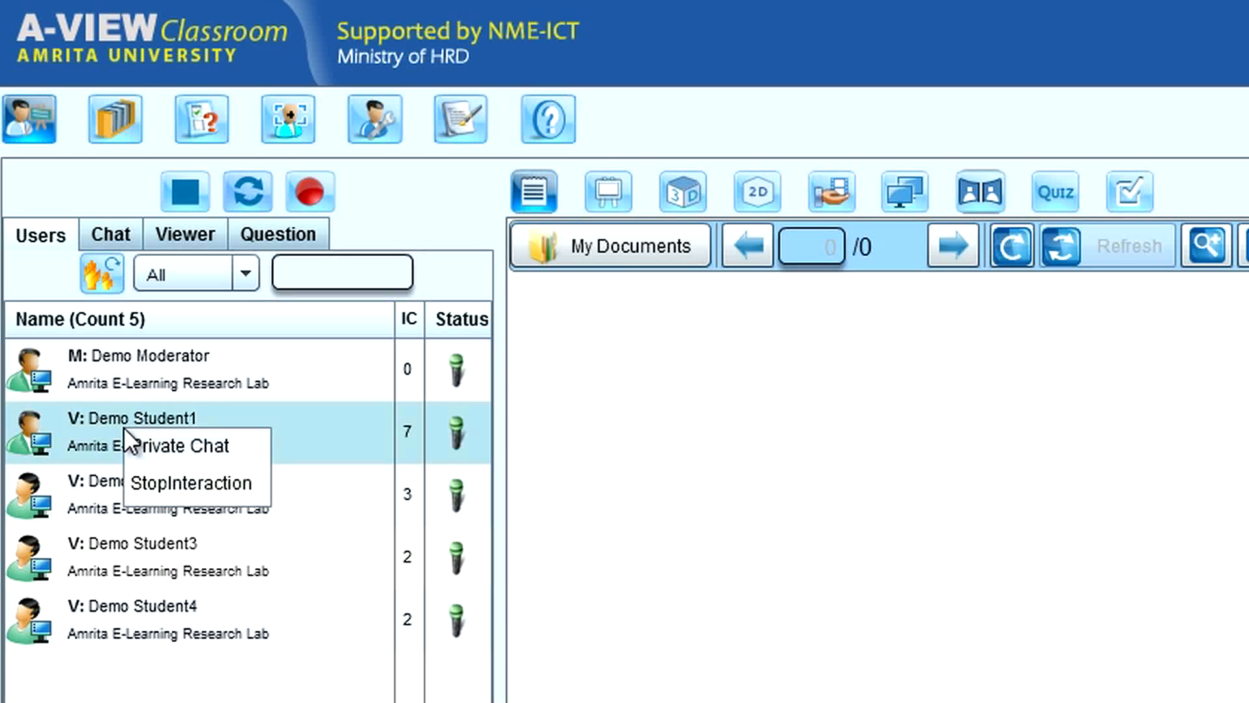
click(179, 445)
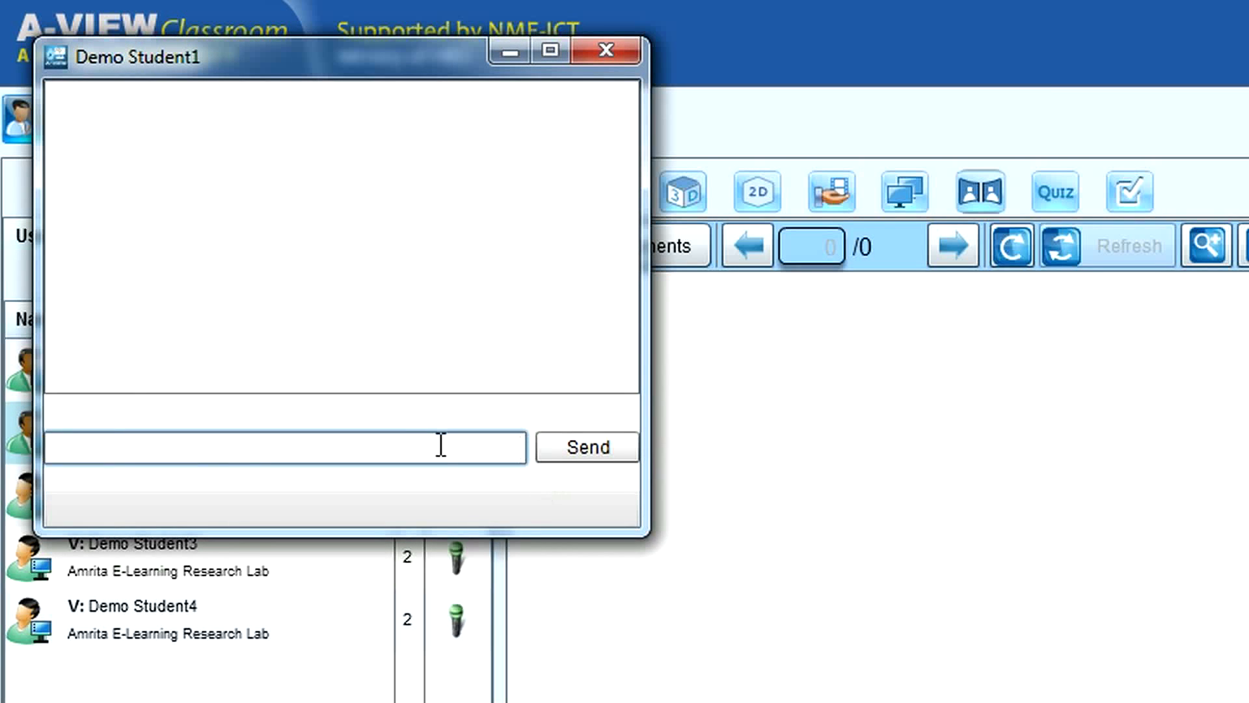
text(hello)
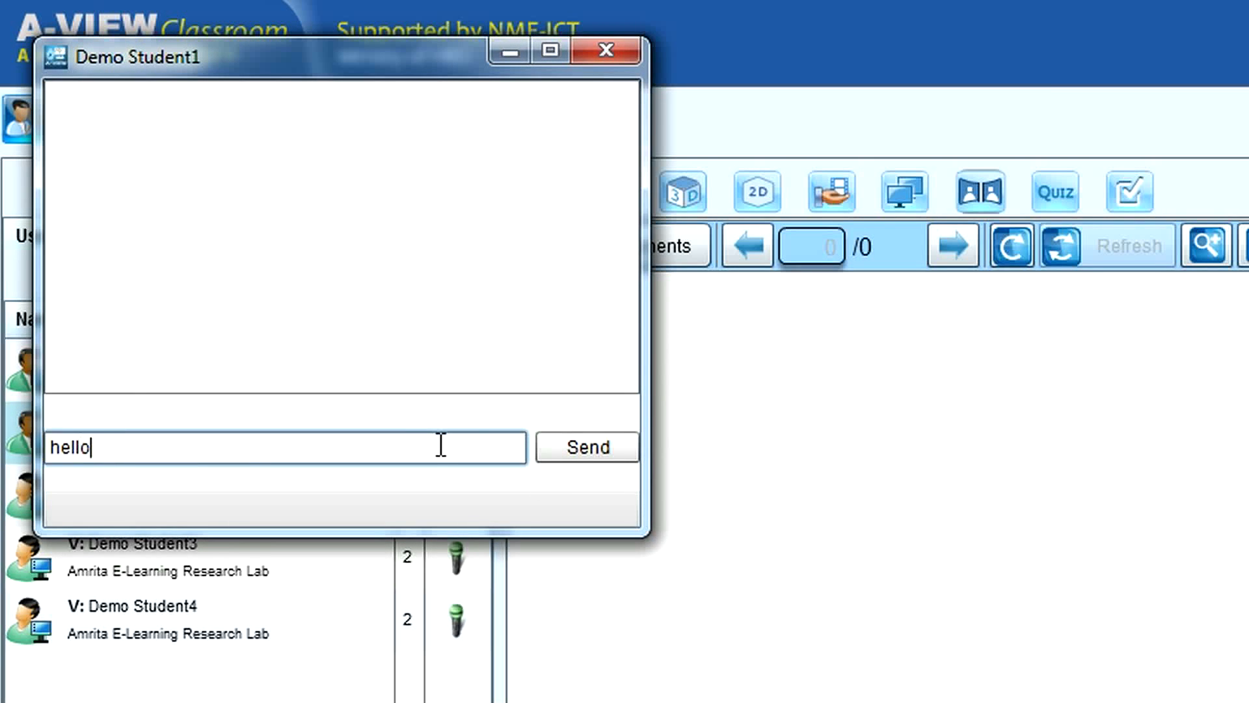
click(587, 447)
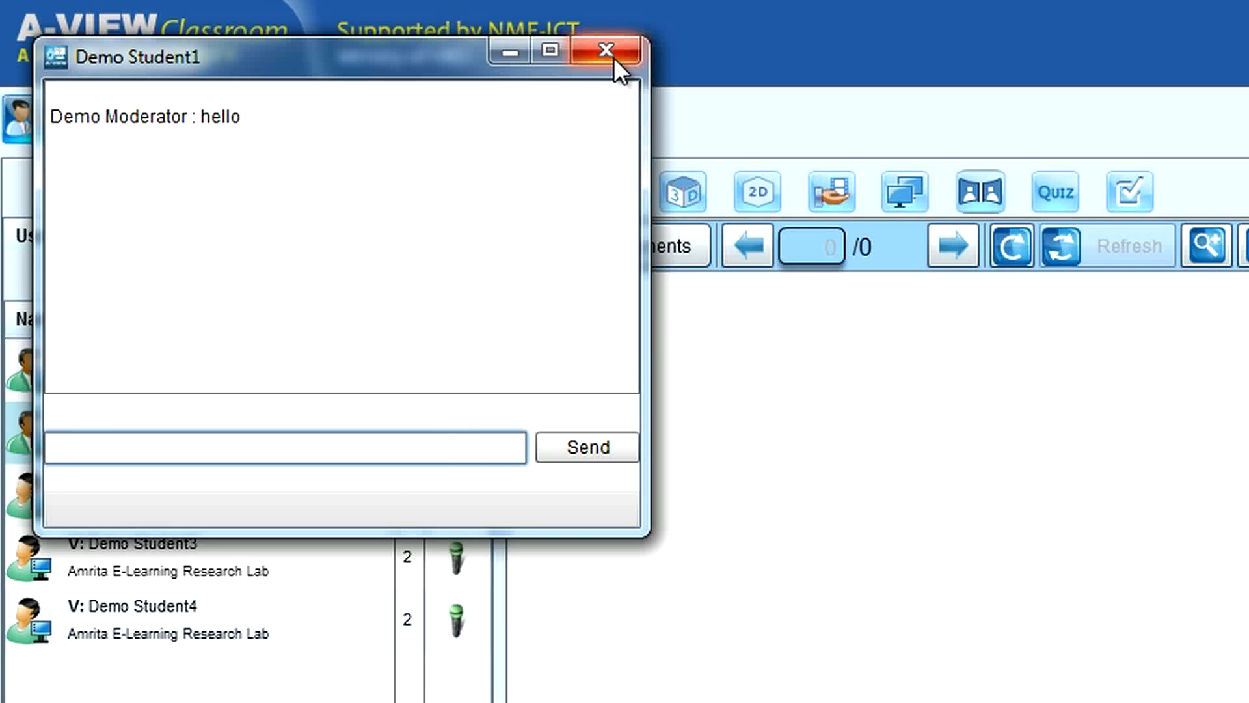
click(607, 51)
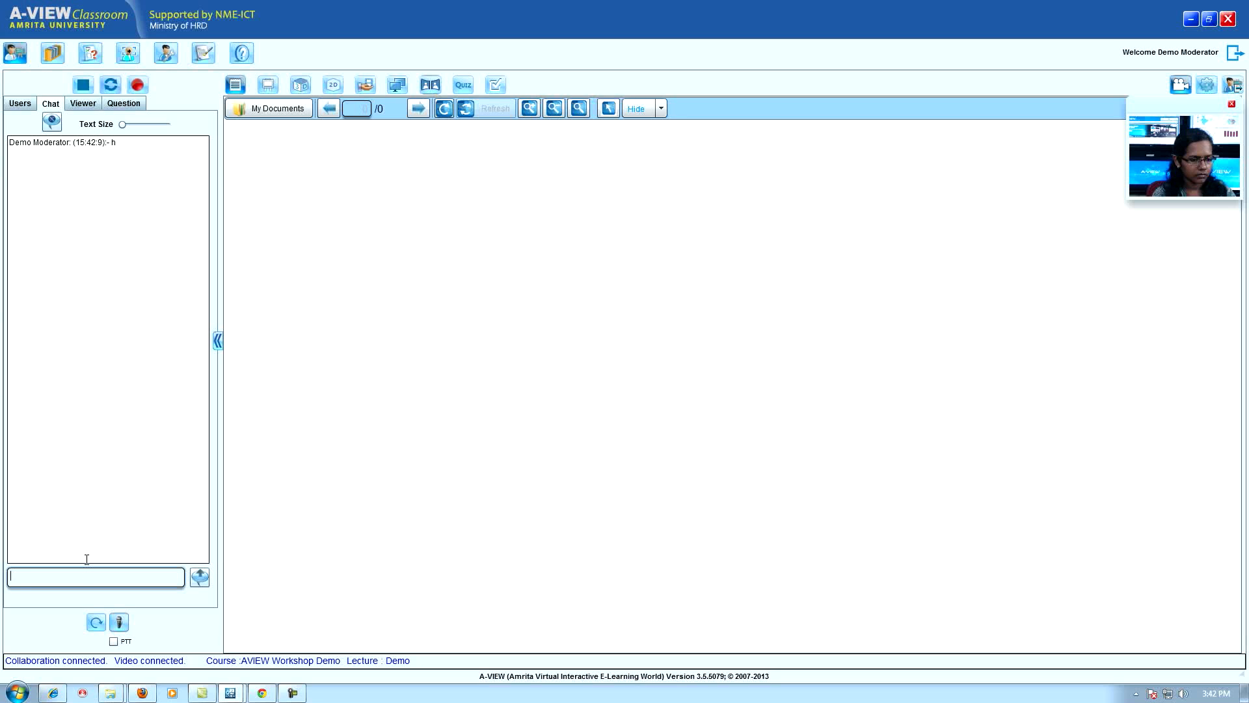
click(124, 103)
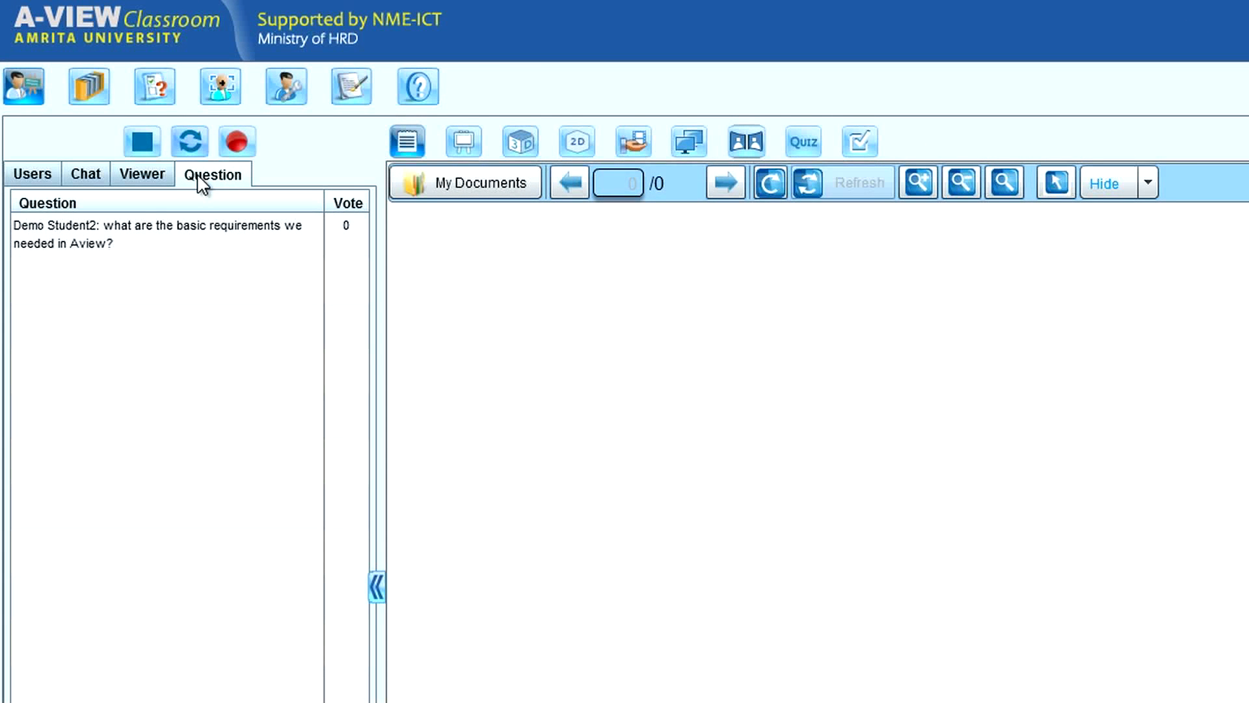
Step: Show the questions list with Student1's 'what is cpu ?' and Student2's voted question
click(159, 235)
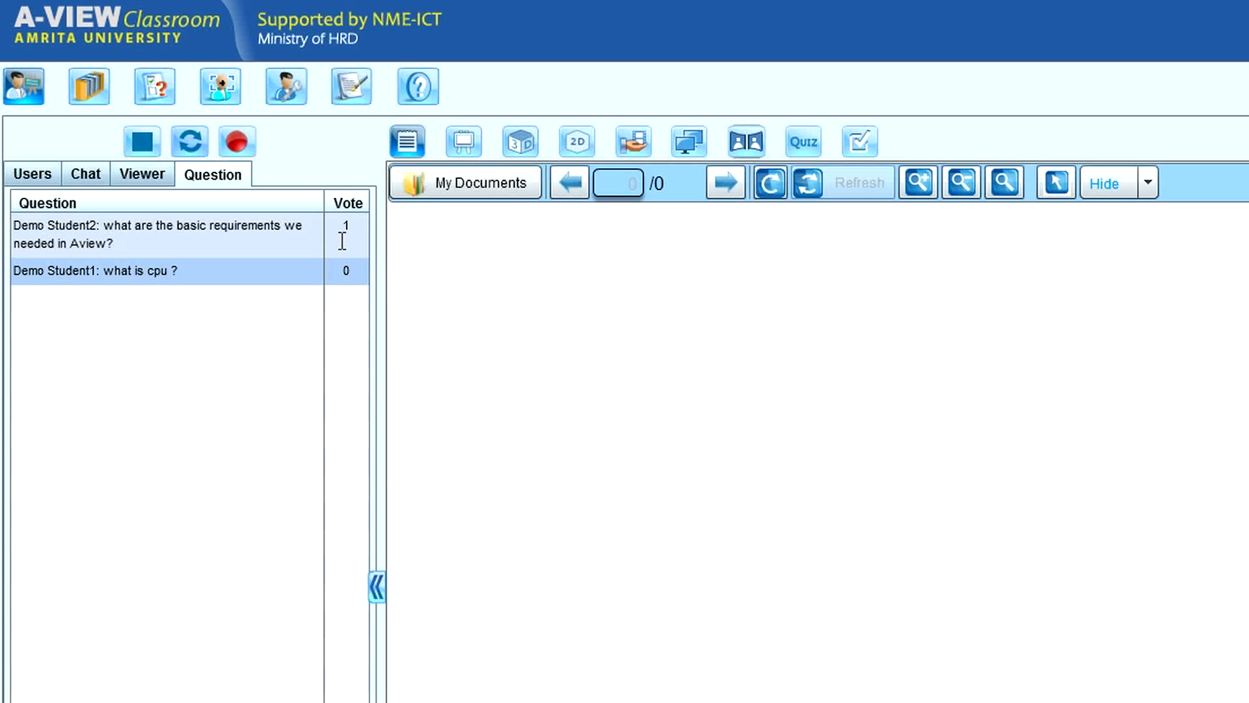
mouse_move(185, 242)
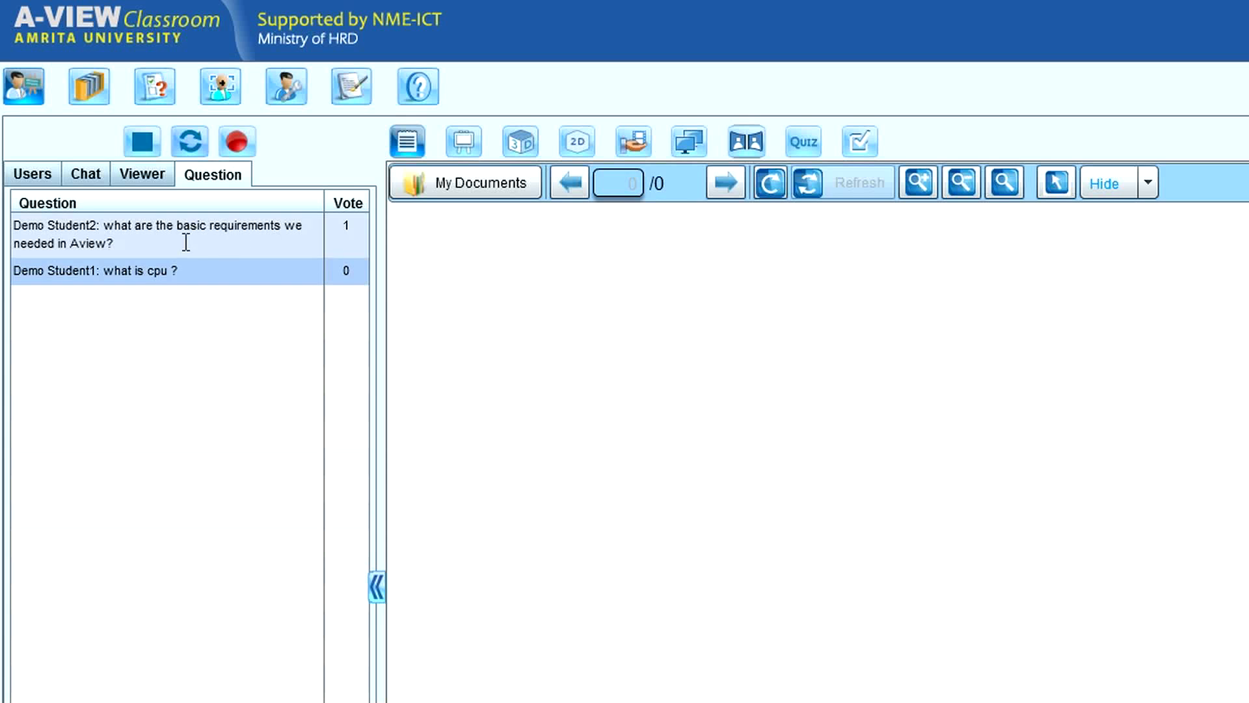